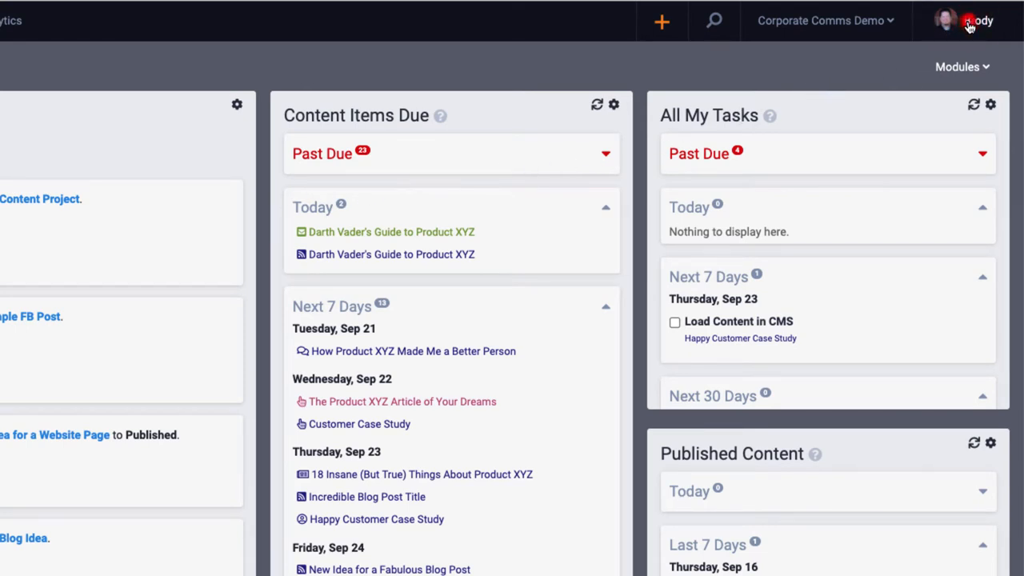
Go to Content Requests Admin from the profile menu.
click(966, 19)
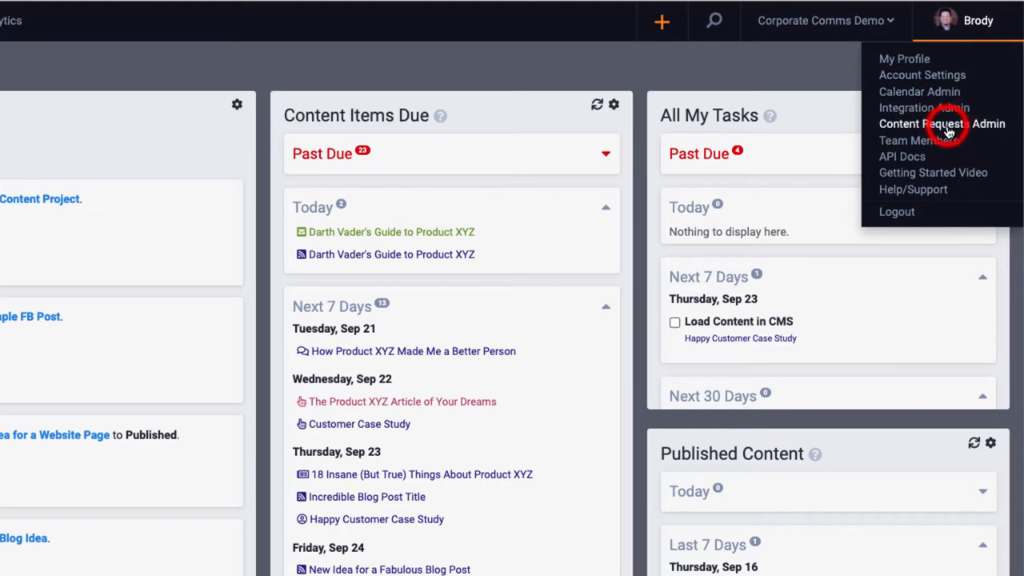
click(921, 125)
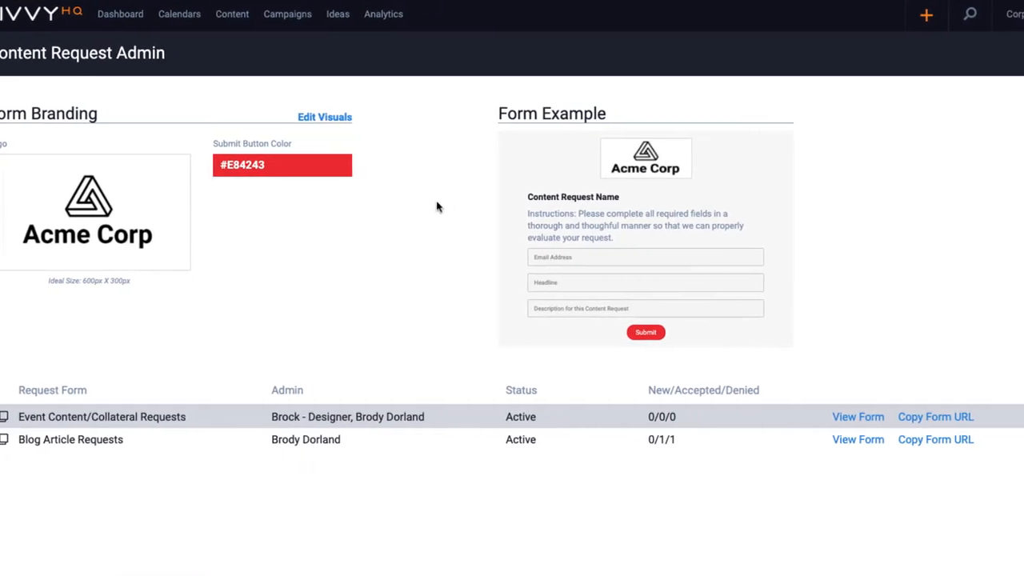
scroll(right, 3)
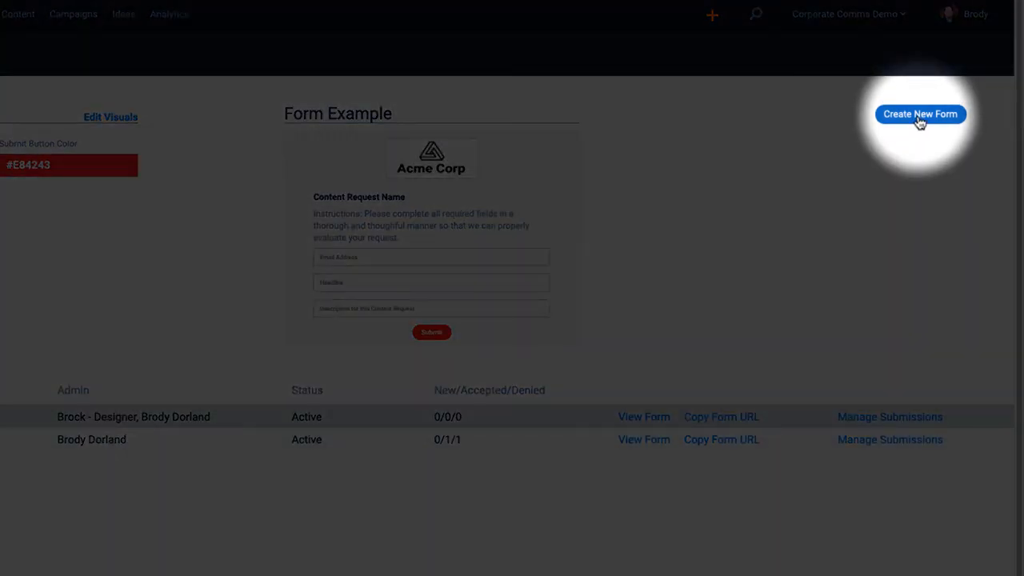
click(919, 113)
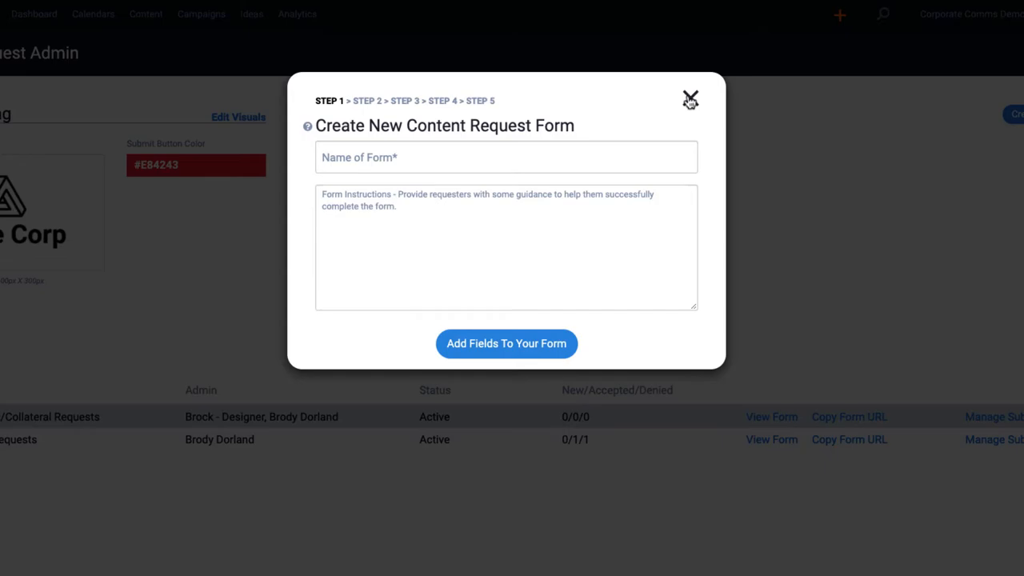
click(689, 99)
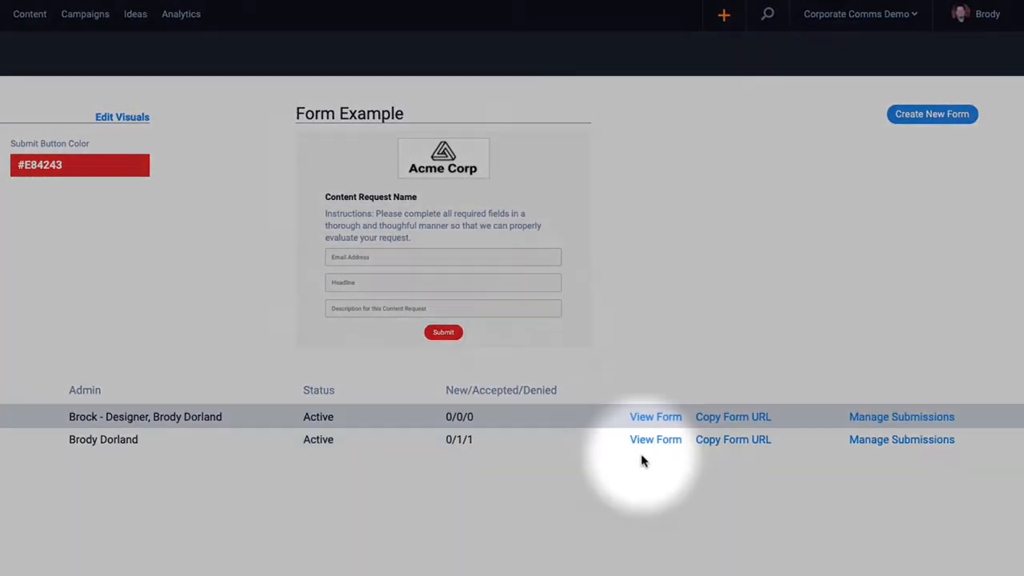
click(732, 438)
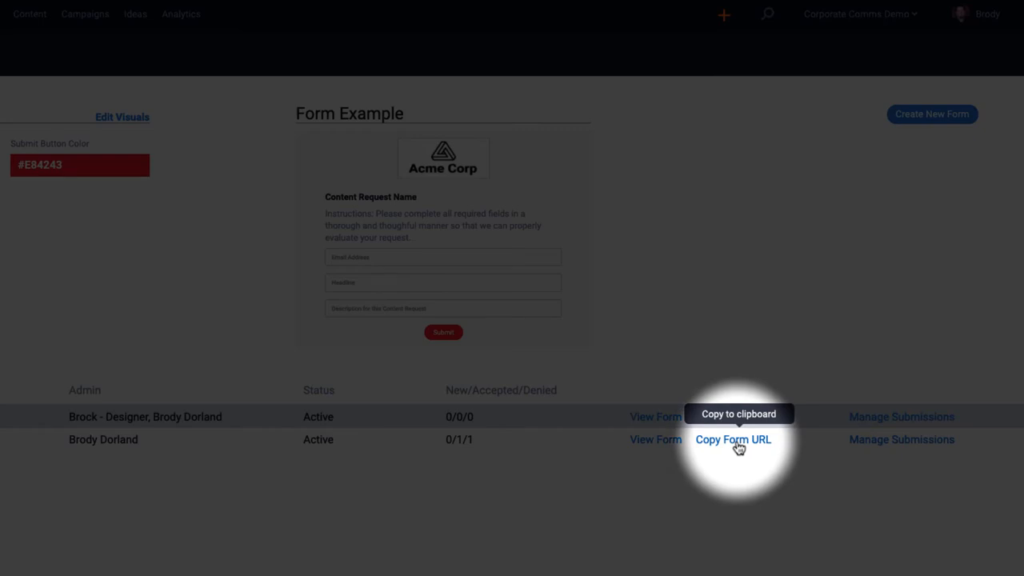
mouse_move(899, 448)
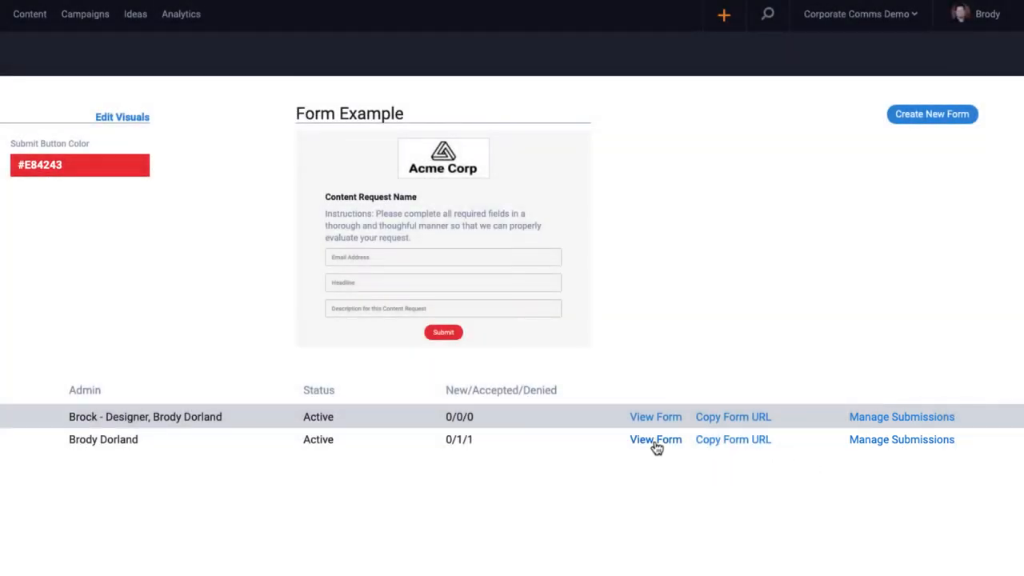
Submit the Blog Article Requests form titled 'Staying Productive While Working from Home' for End Users.
click(655, 438)
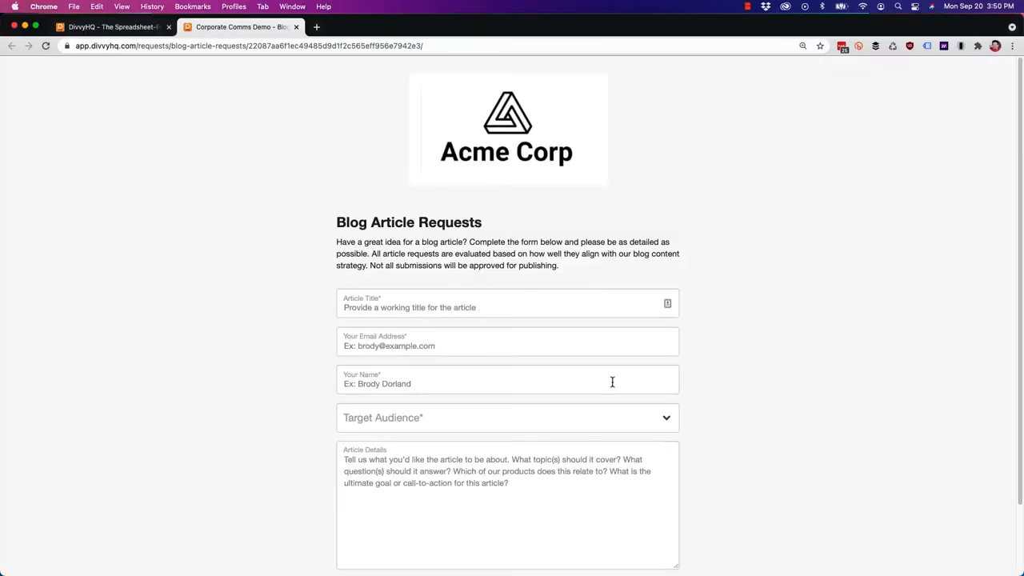
mouse_move(297, 246)
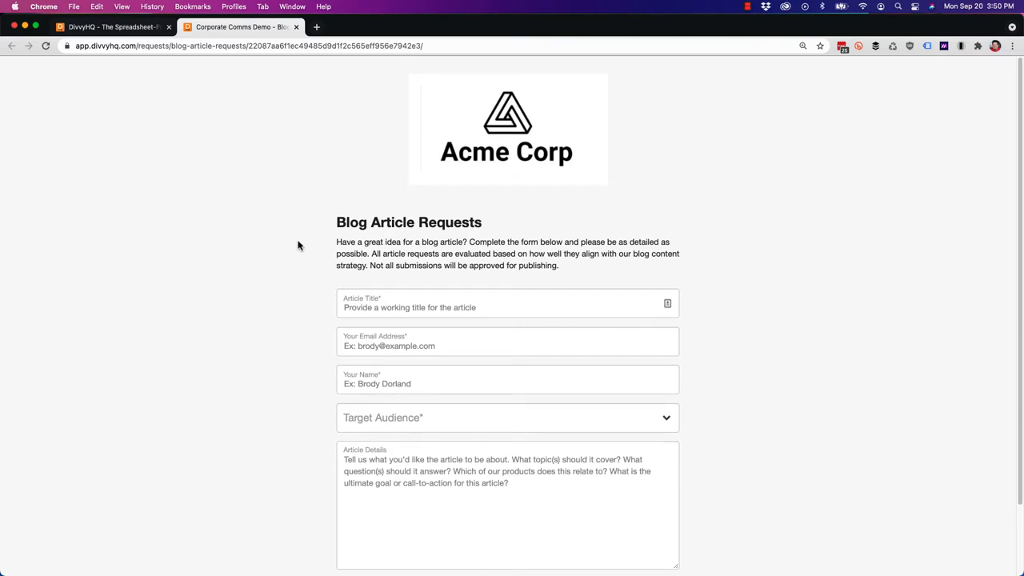
scroll(down, 3)
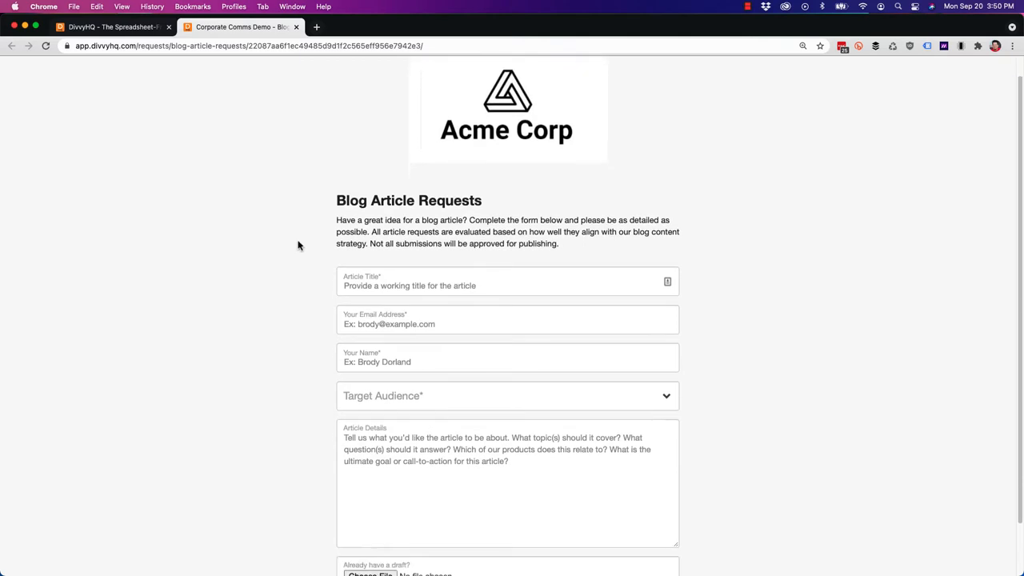
scroll(down, 3)
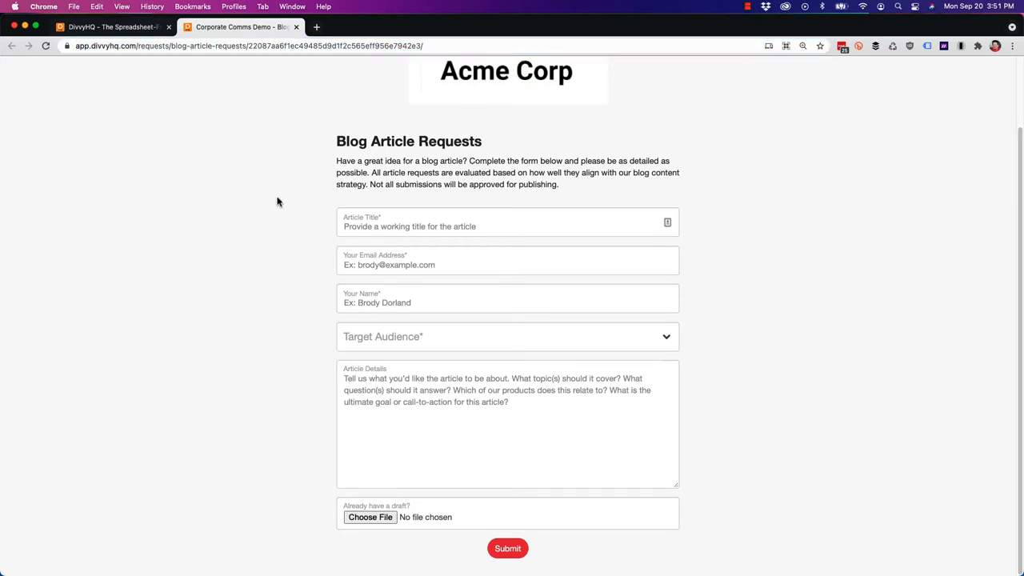
text(Staying Pro)
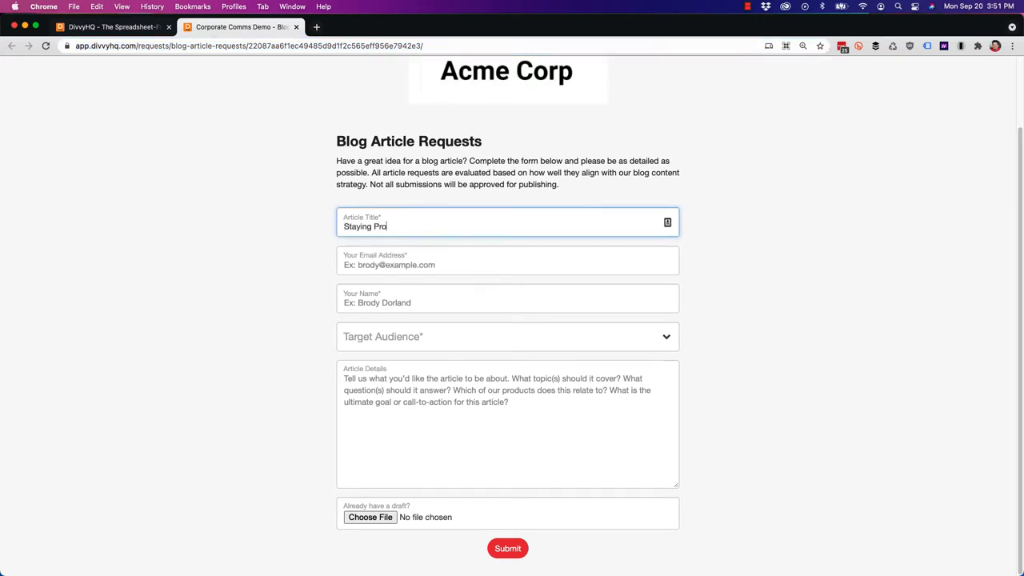
text(ductive While Working from Home)
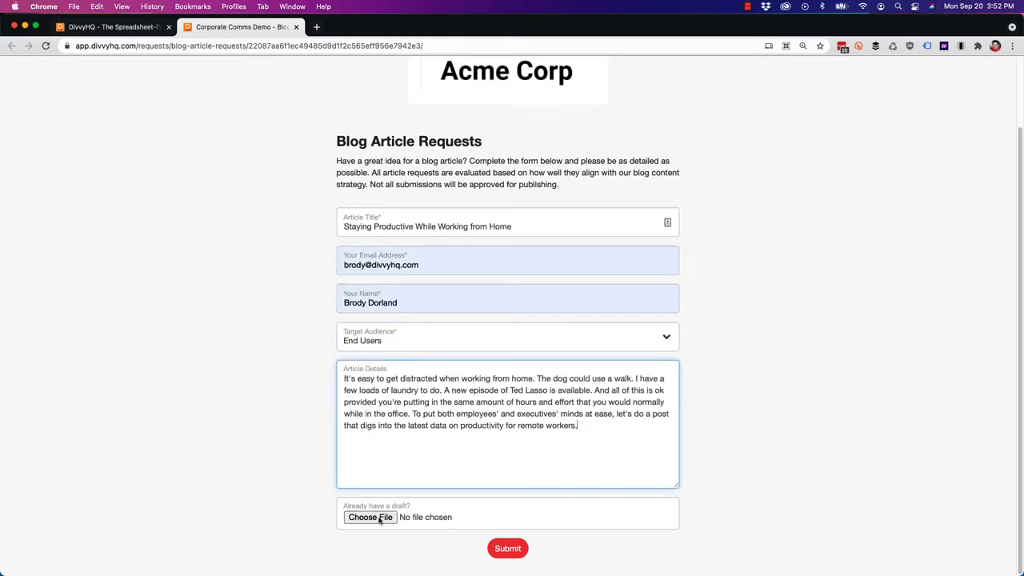
click(507, 547)
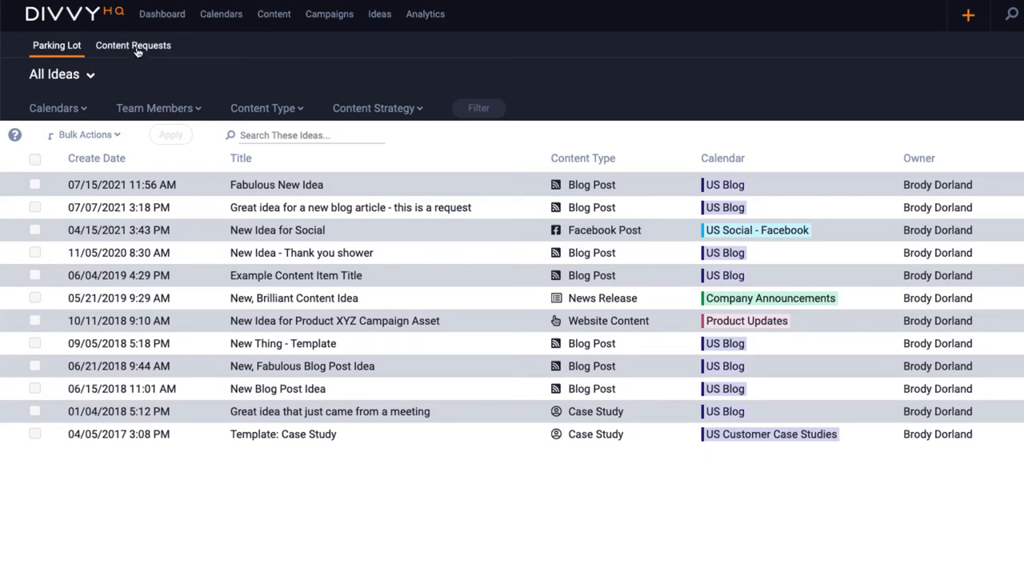
From the Content Requests list, preview the Staying Productive request and show its full details.
click(132, 45)
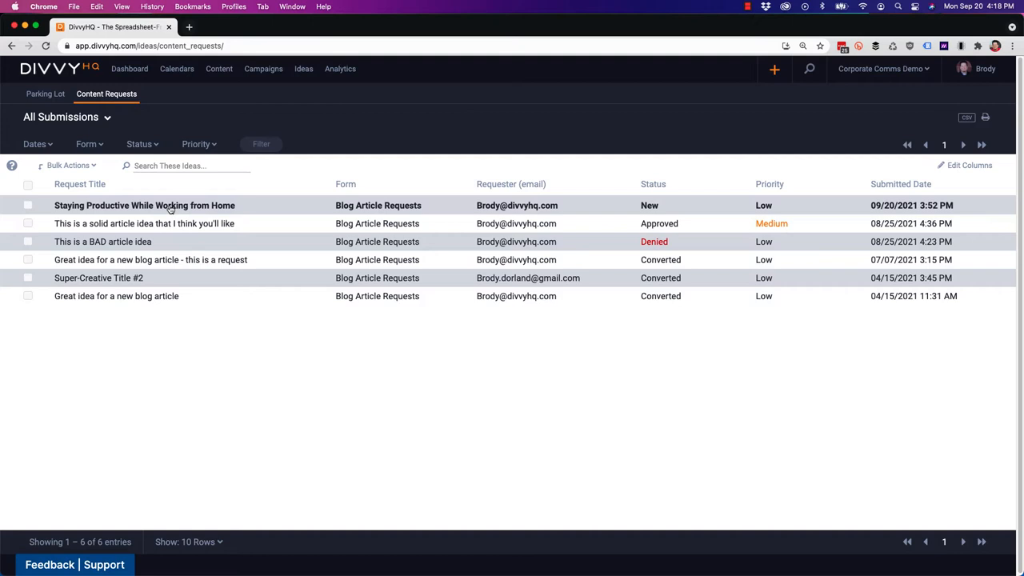
mouse_move(168, 204)
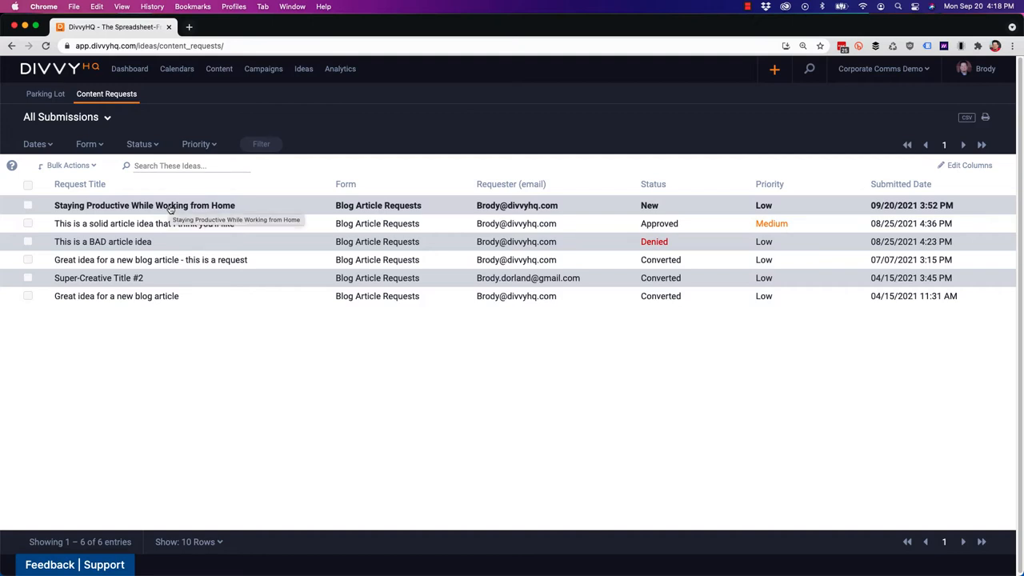
click(144, 205)
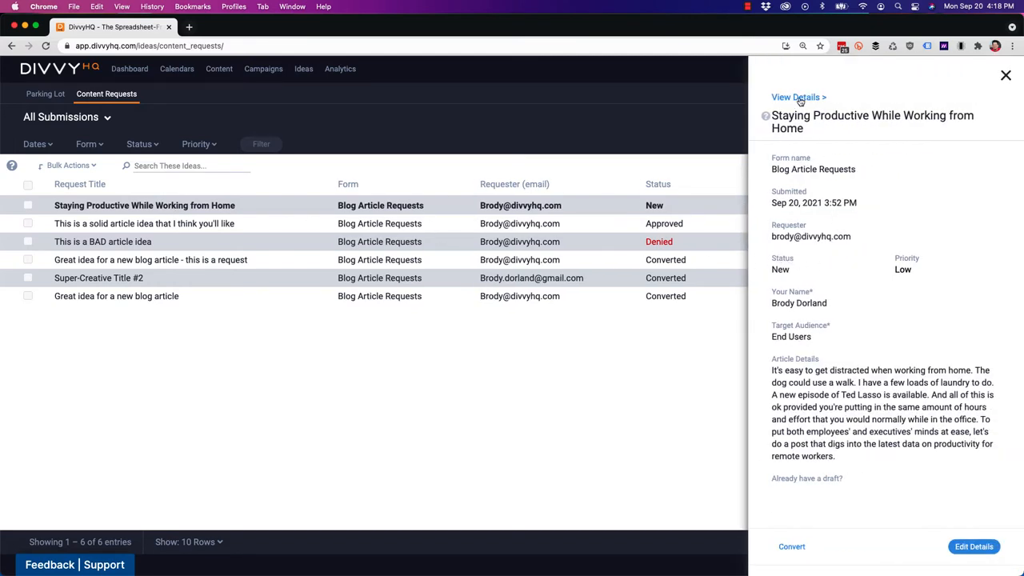
click(795, 98)
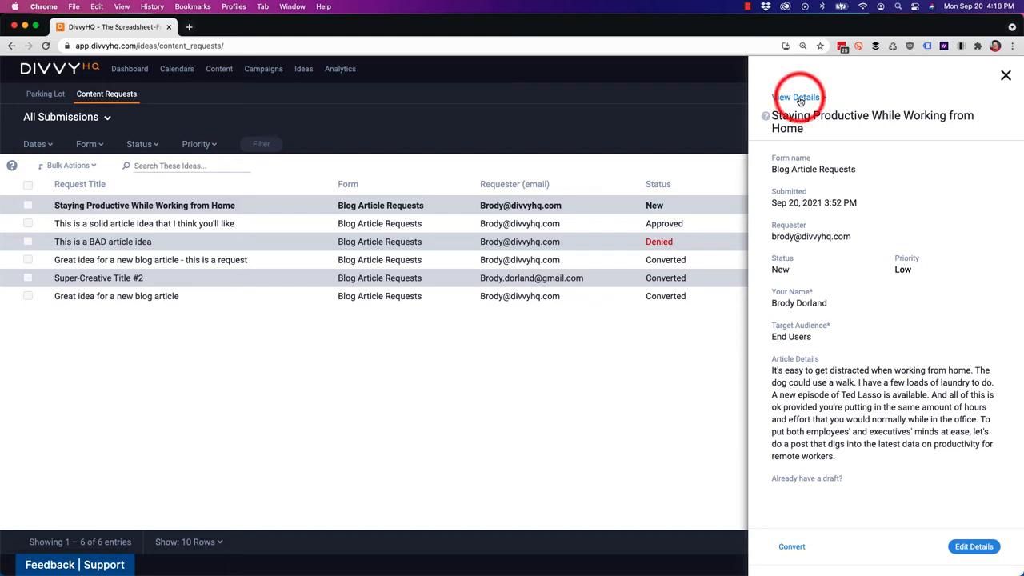
click(795, 98)
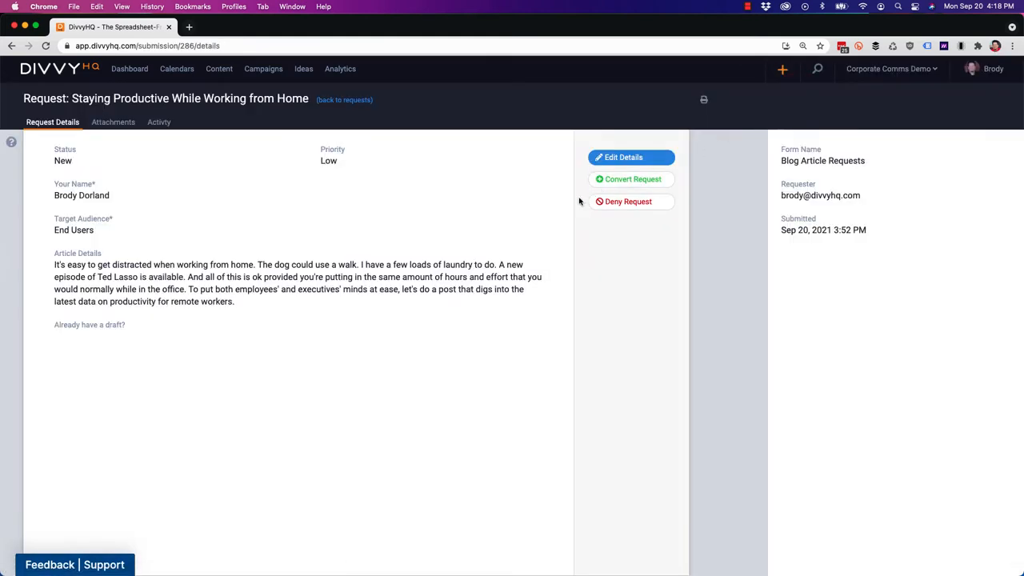
mouse_move(550, 204)
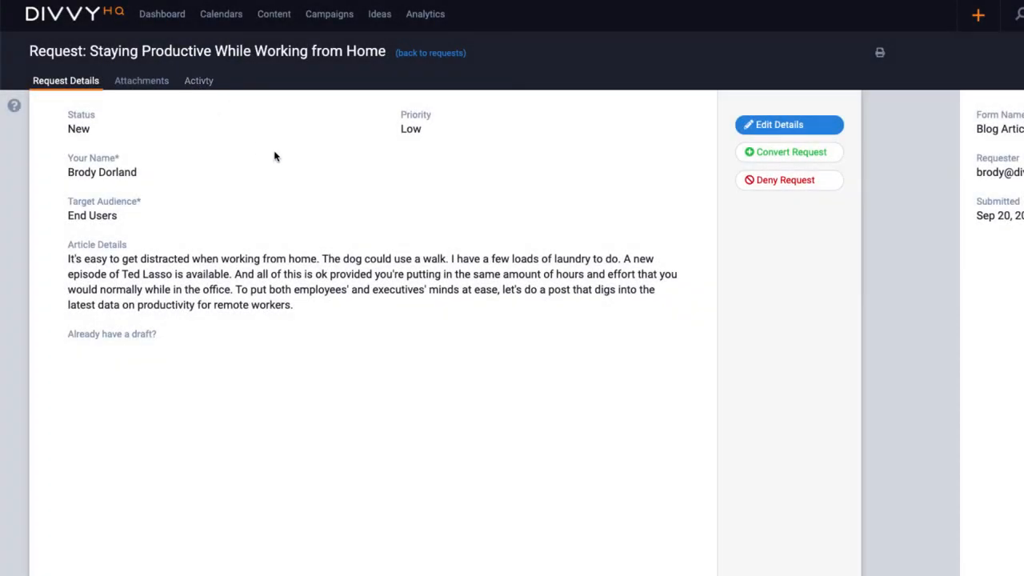
mouse_move(790, 152)
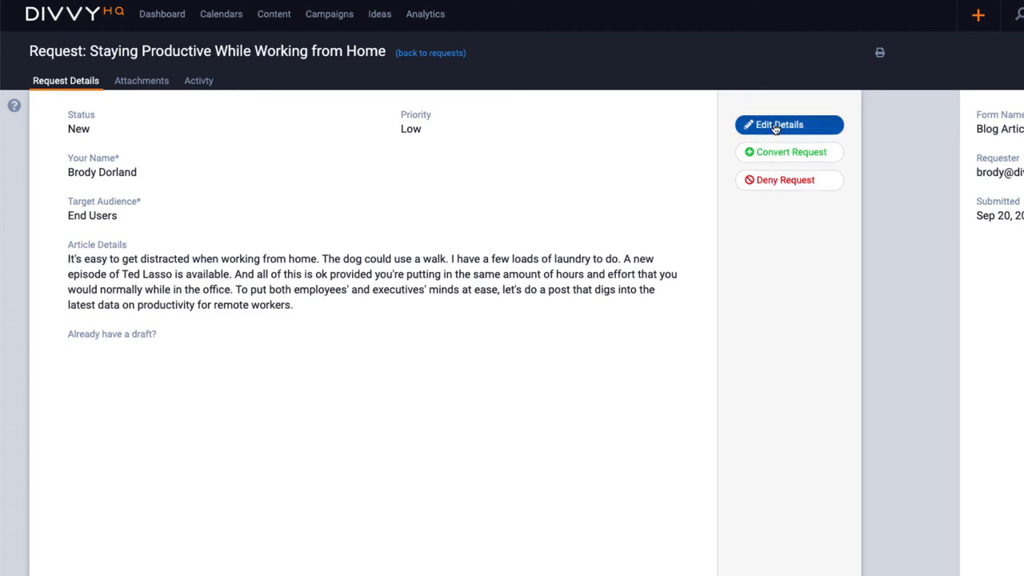
Edit the request details, set its status to Approved and save the change.
click(787, 125)
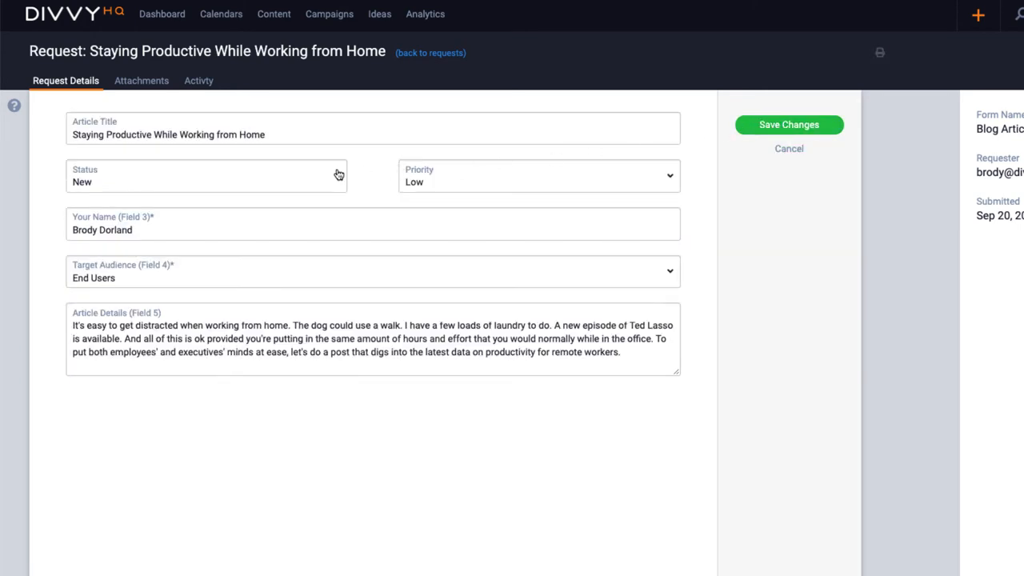
click(205, 175)
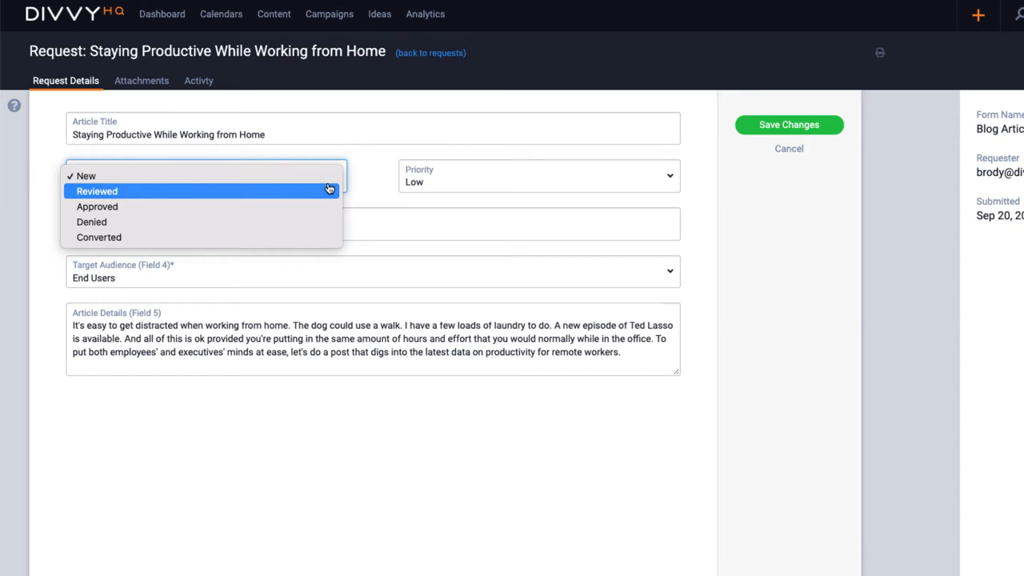
mouse_move(323, 236)
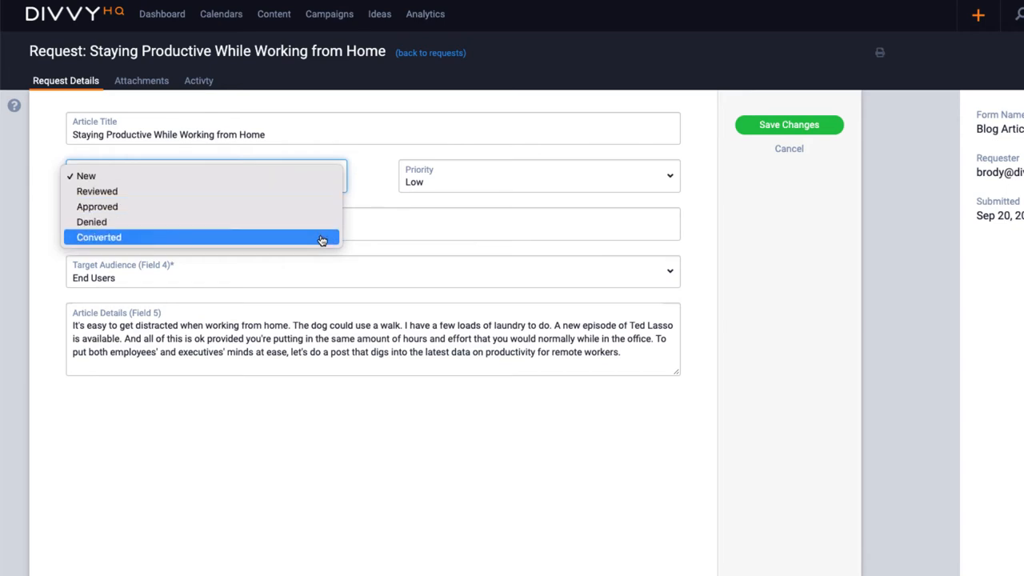
mouse_move(316, 206)
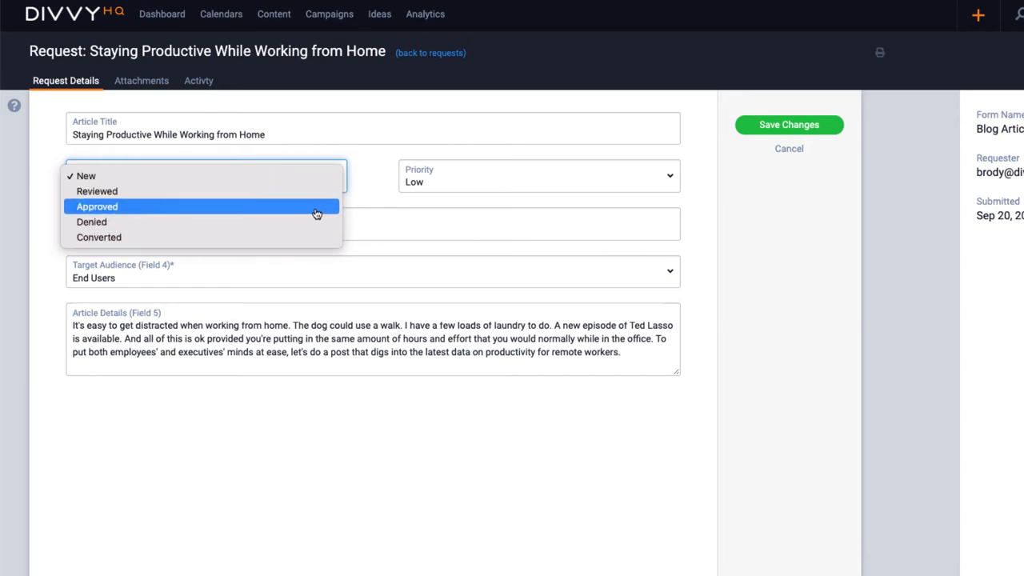
click(96, 206)
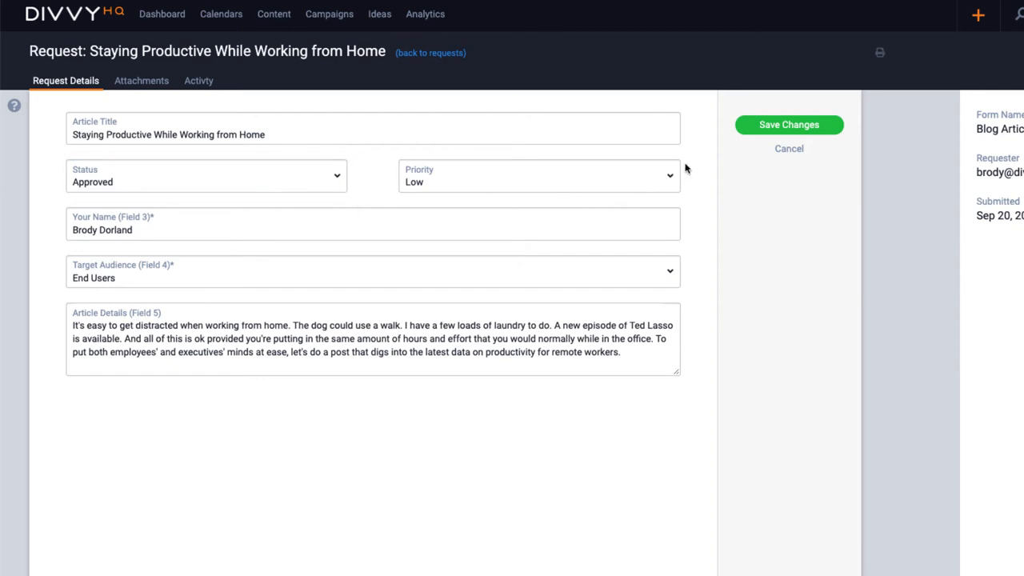
click(789, 125)
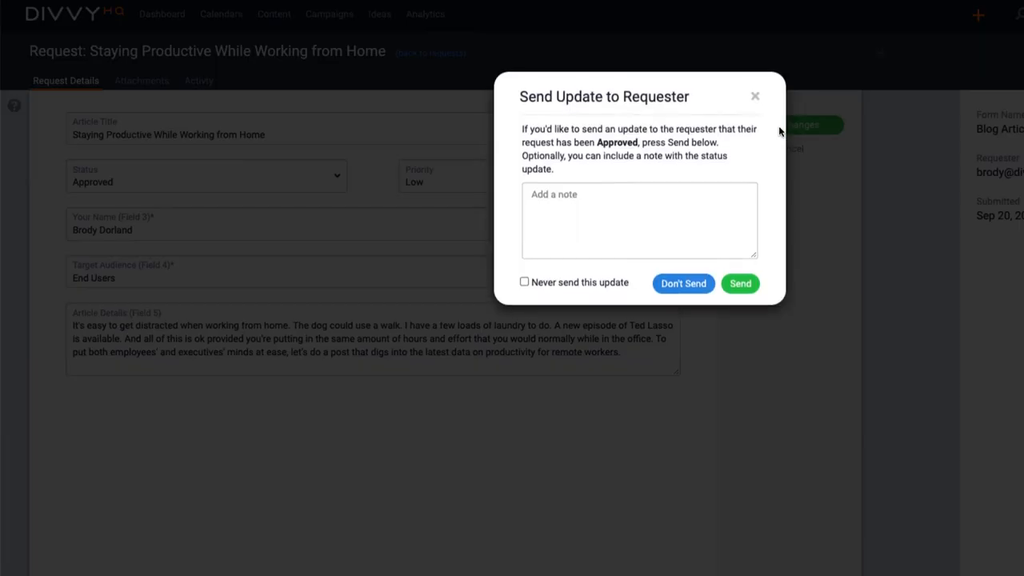
Send the requester the note 'Killer idea, Brody! Your blog article request has been approved...'.
text(Killer idea, Brody! Your blog article request has been approved and we'll get it on the schedule ASAP.)
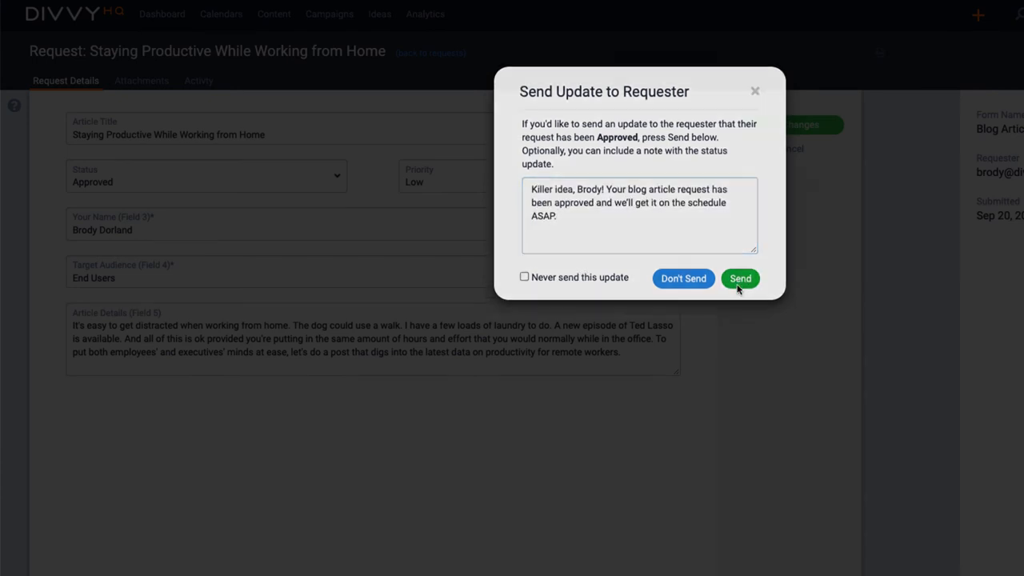
click(739, 279)
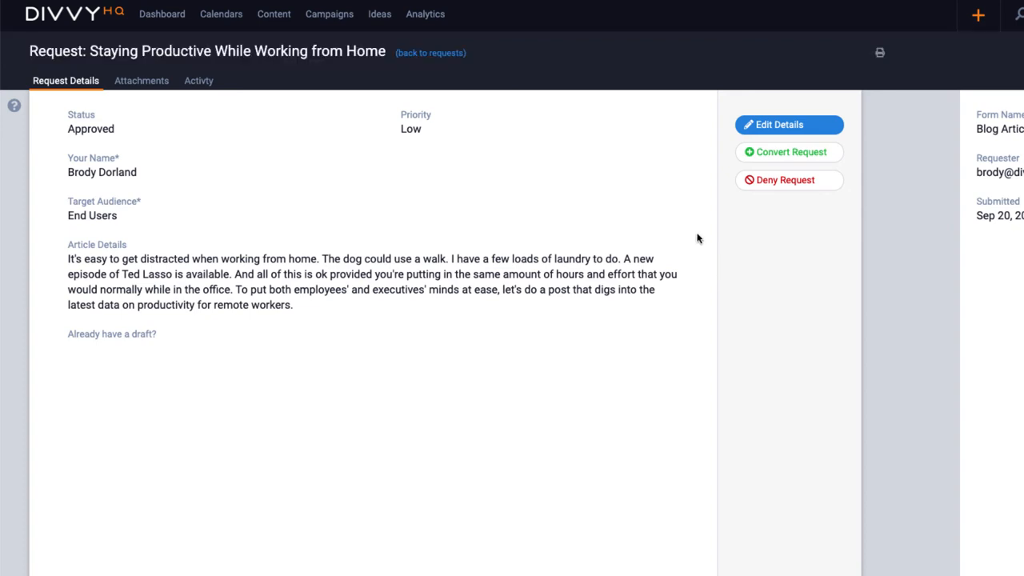
mouse_move(789, 152)
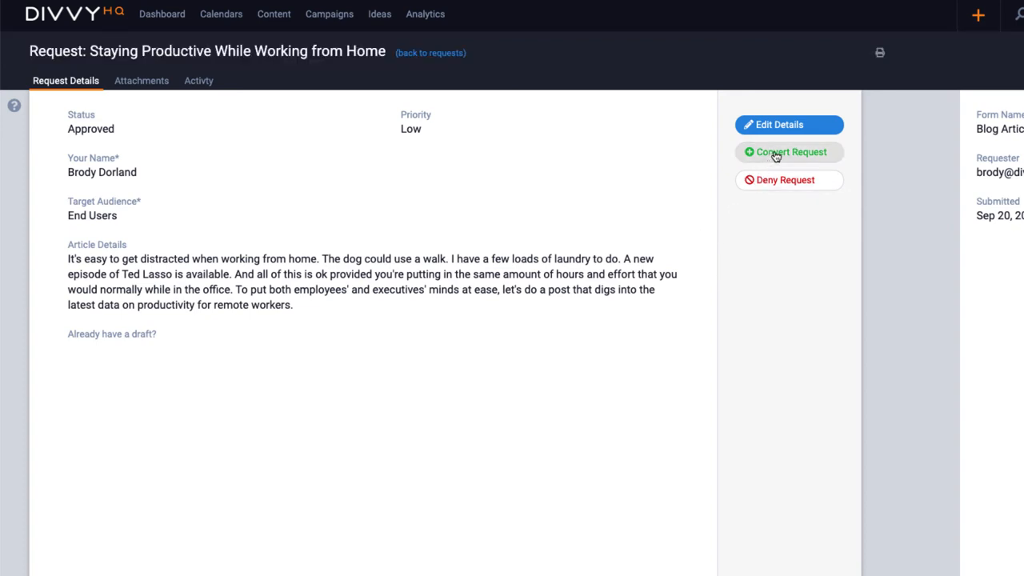
Convert the request into a Blog Post on the US Blog calendar owned by Brody Dorland.
click(790, 151)
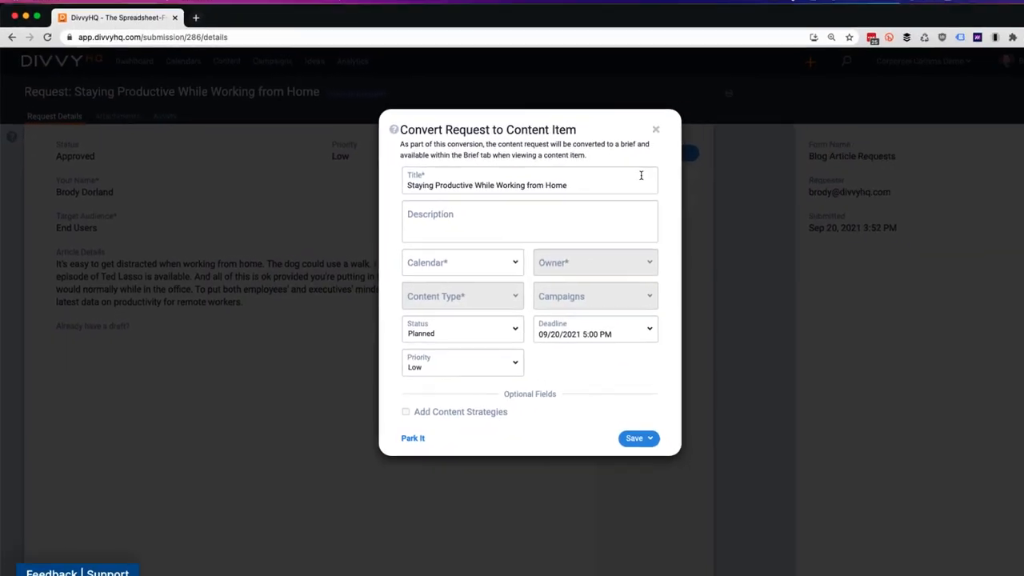
click(462, 263)
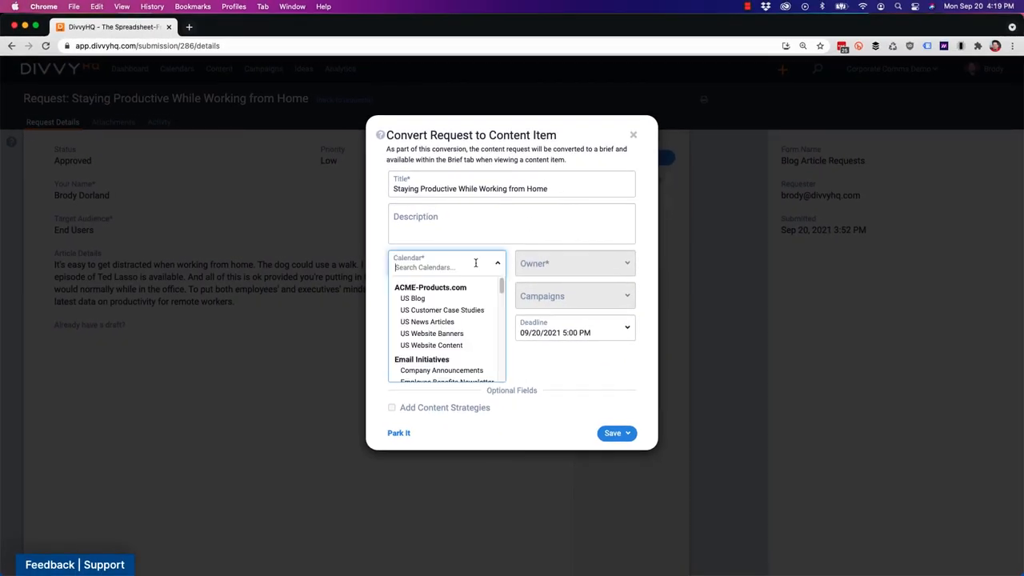
click(412, 299)
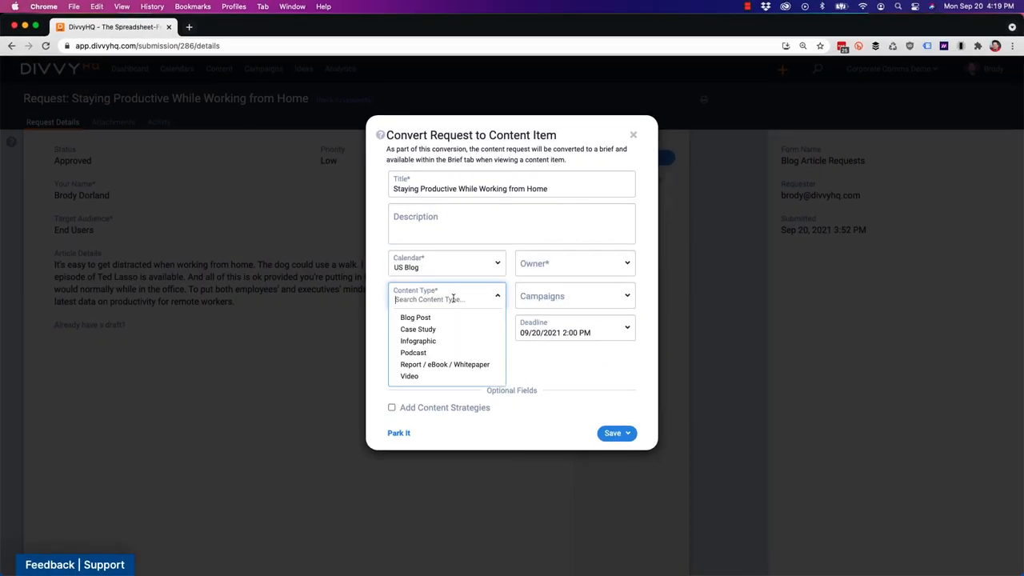
click(416, 317)
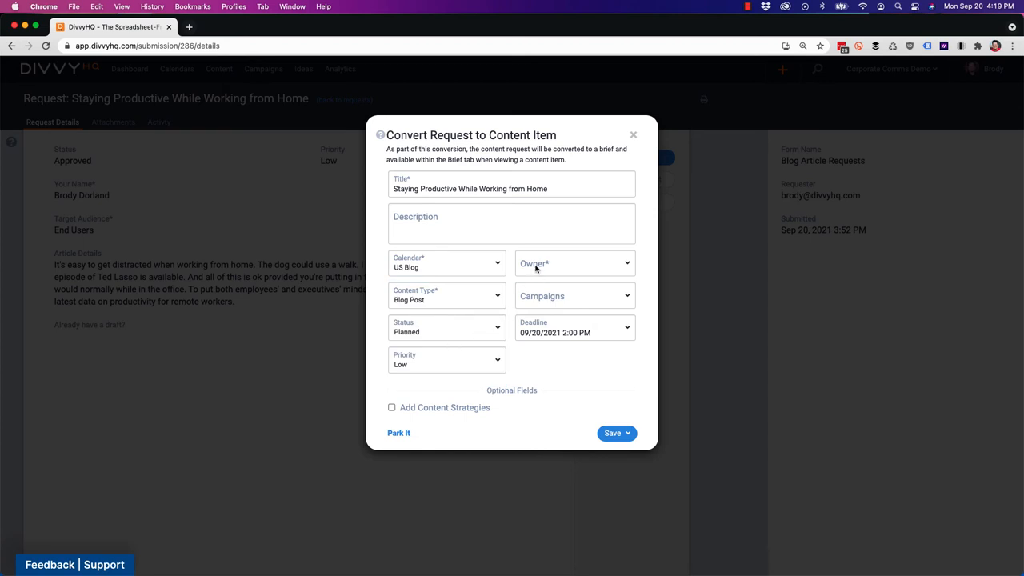
click(575, 262)
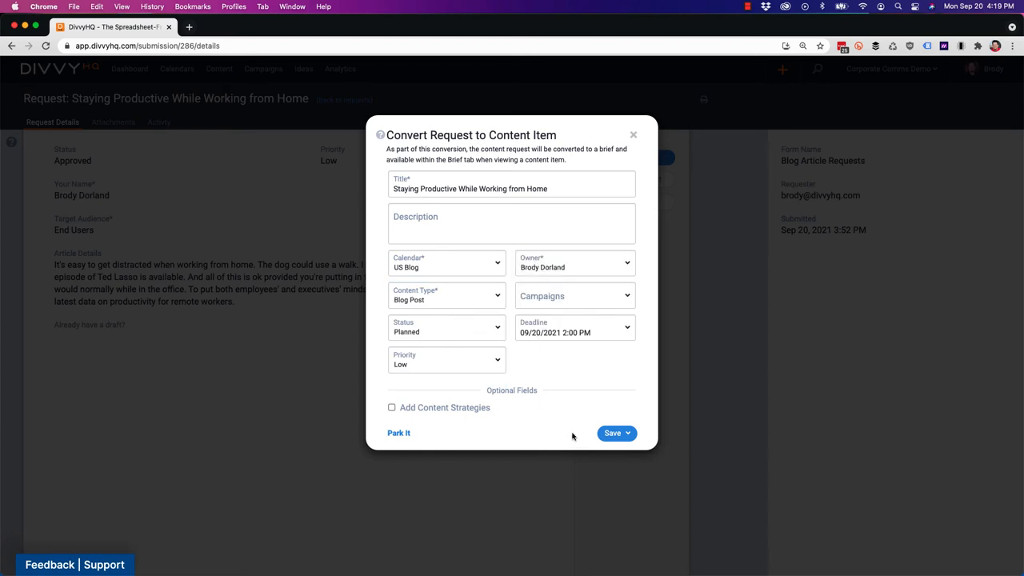
click(615, 432)
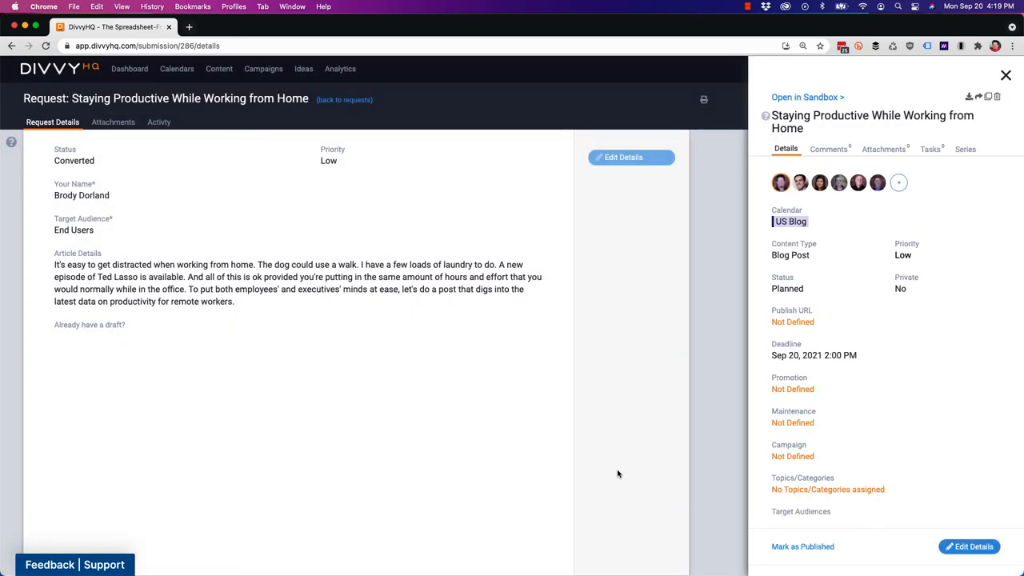
View the item's brief and content, then launch the editor with the request brief beside the draft.
click(806, 97)
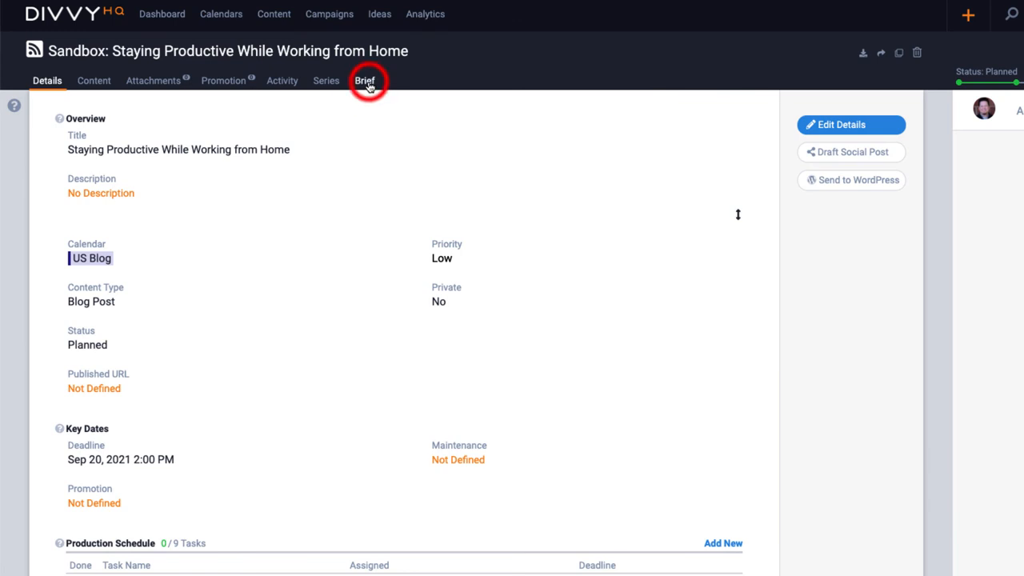
click(365, 80)
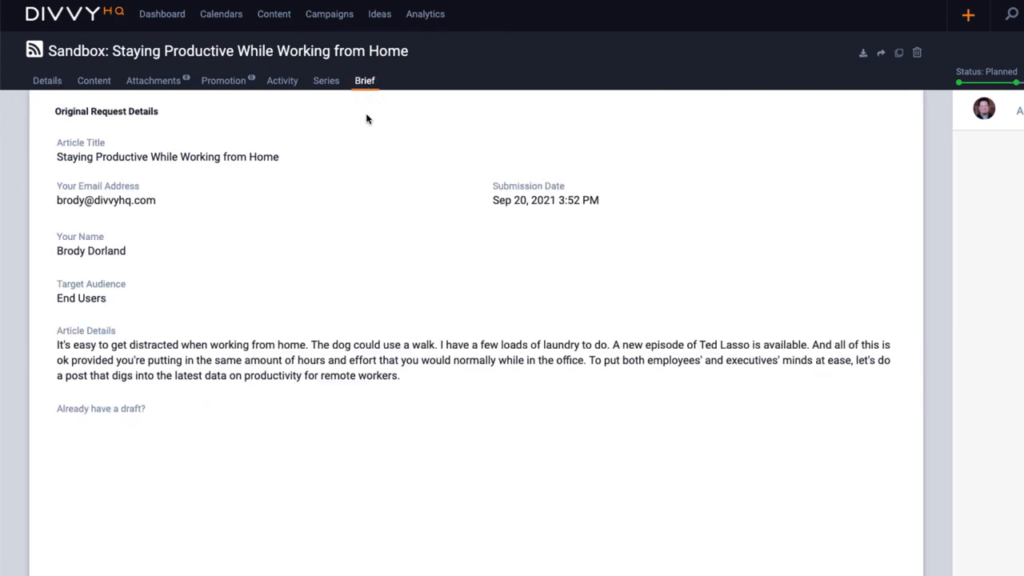
mouse_move(360, 185)
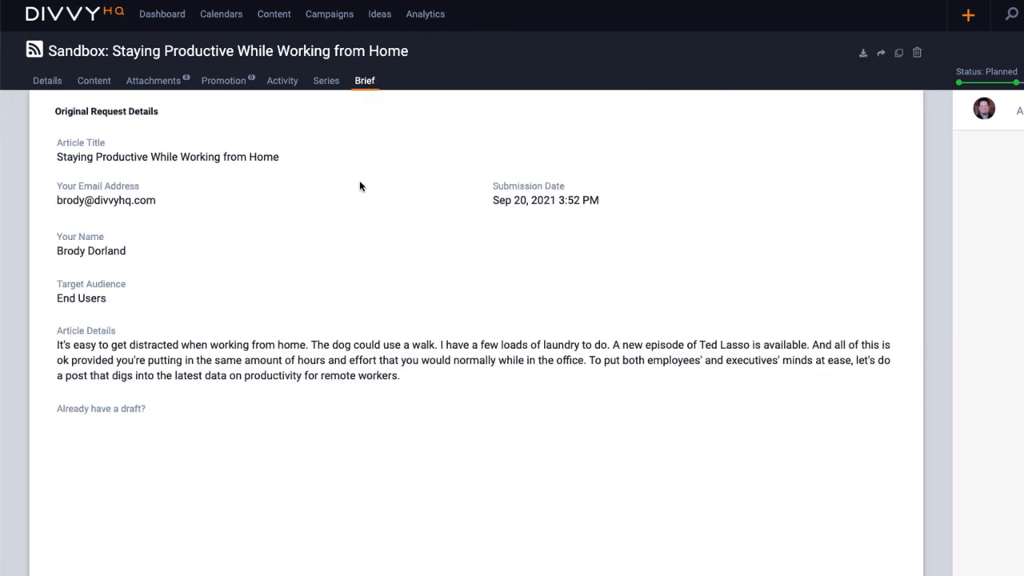
click(93, 80)
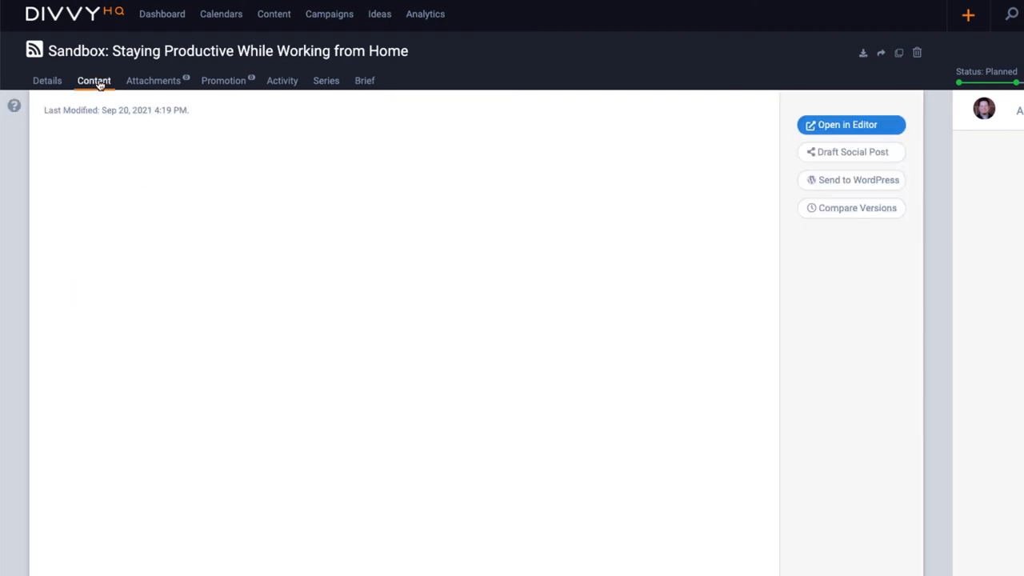
mouse_move(850, 125)
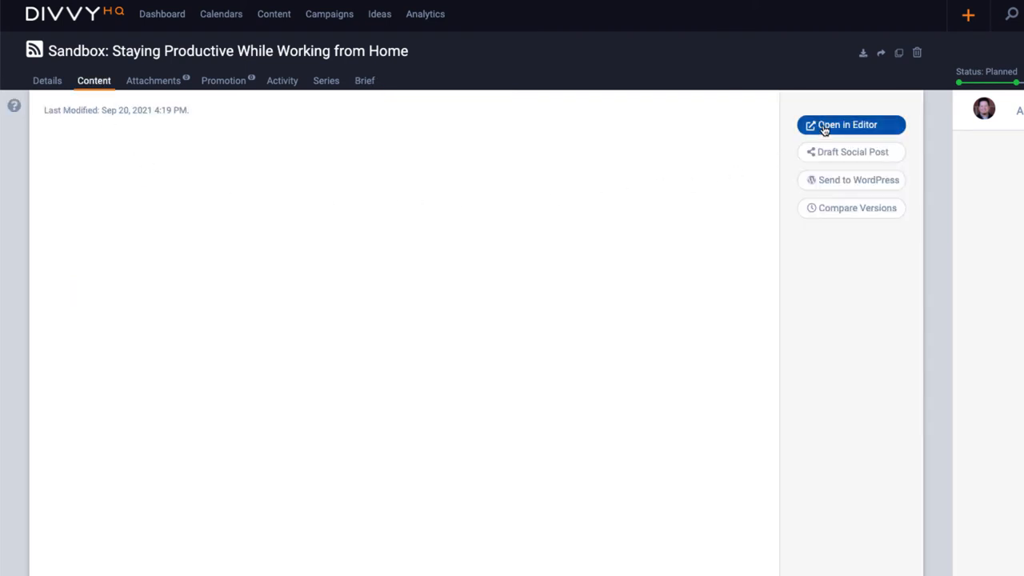
click(849, 125)
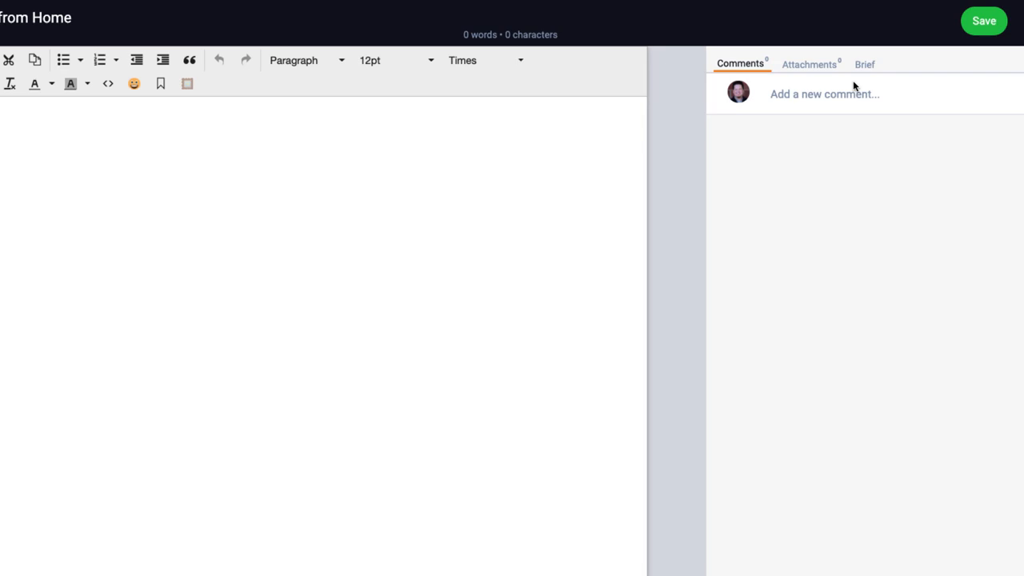
click(864, 64)
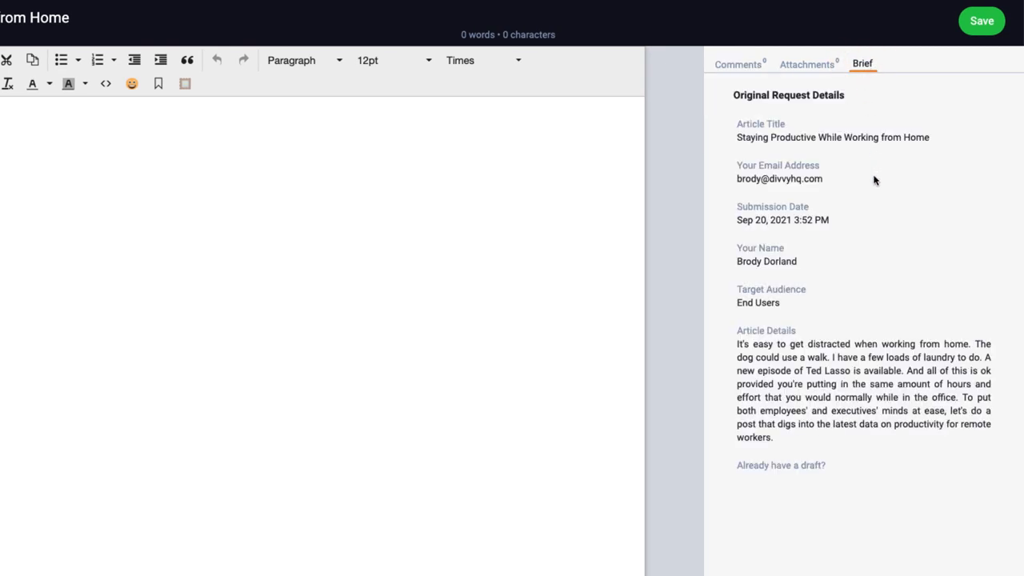